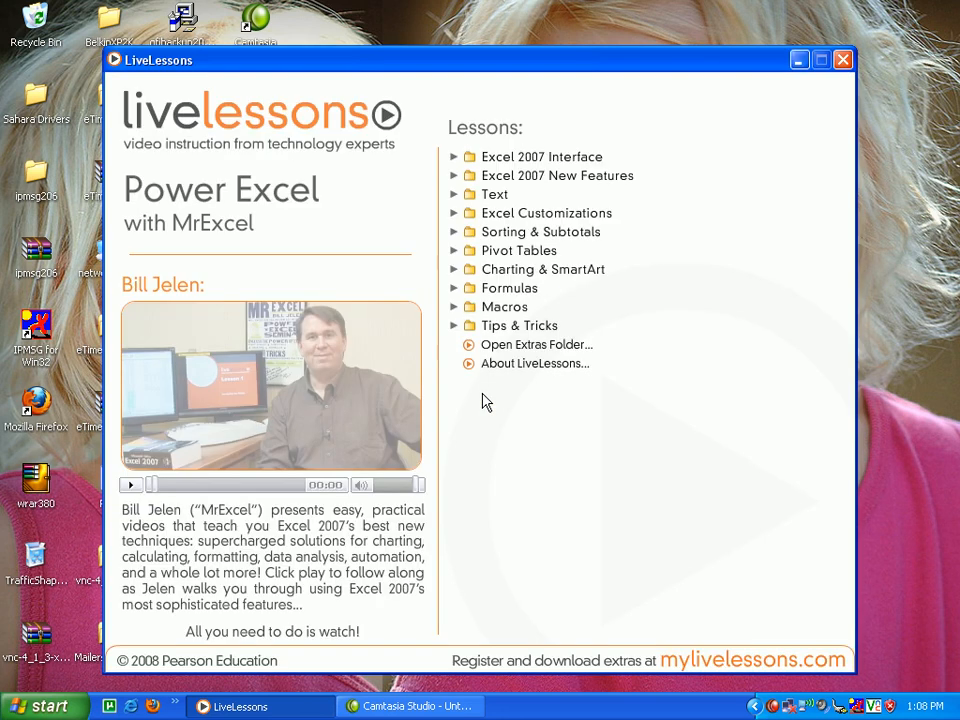
mouse_move(557, 175)
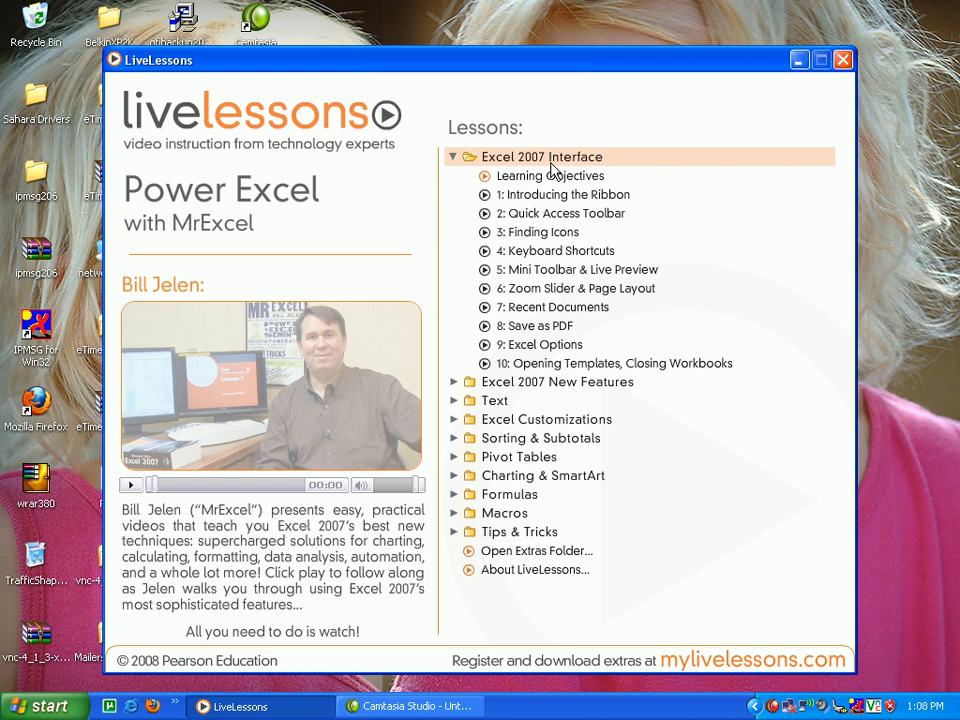
Expand the Excel 2007 Interface folder and play '1: Introducing the Ribbon'.
left_click(560, 194)
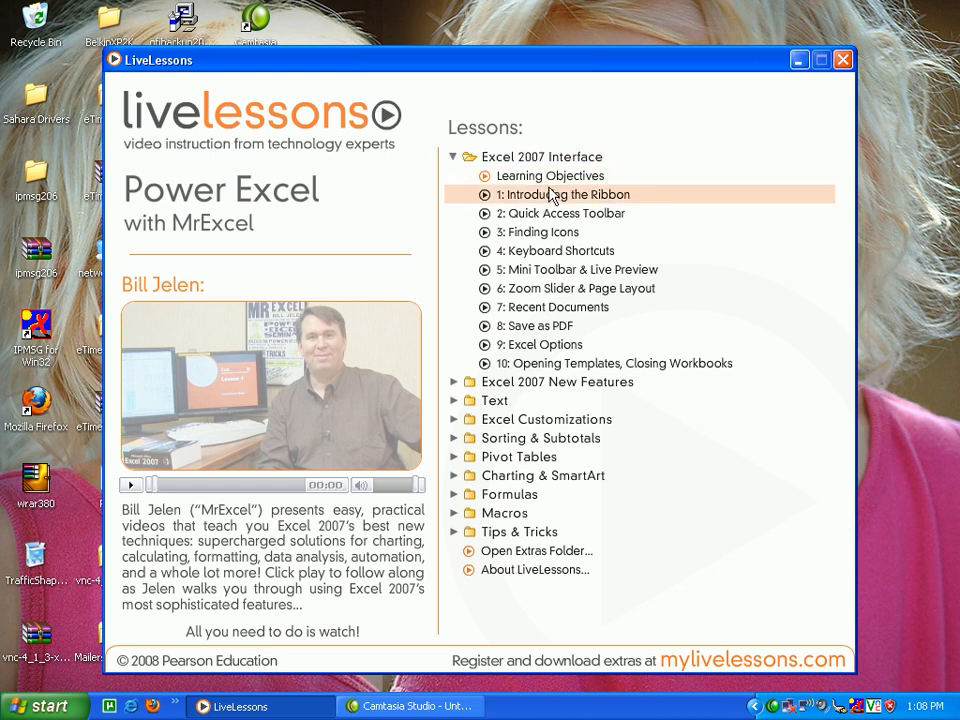
left_click(559, 194)
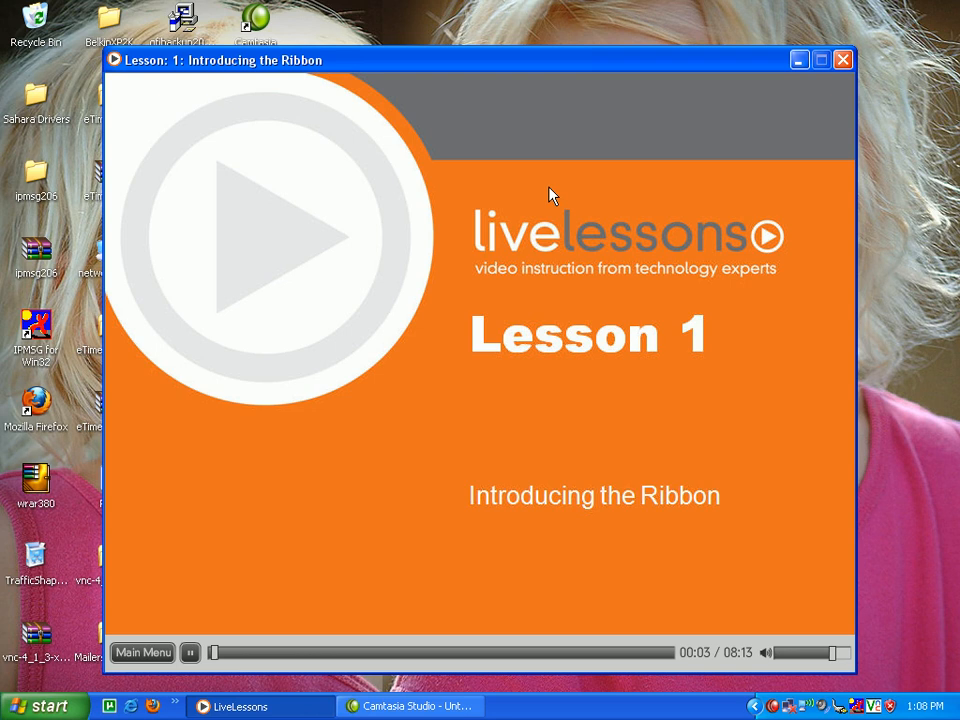
Go back to Main Menu, expand the Text folder and load '21: Joining Text'.
left_click(265, 230)
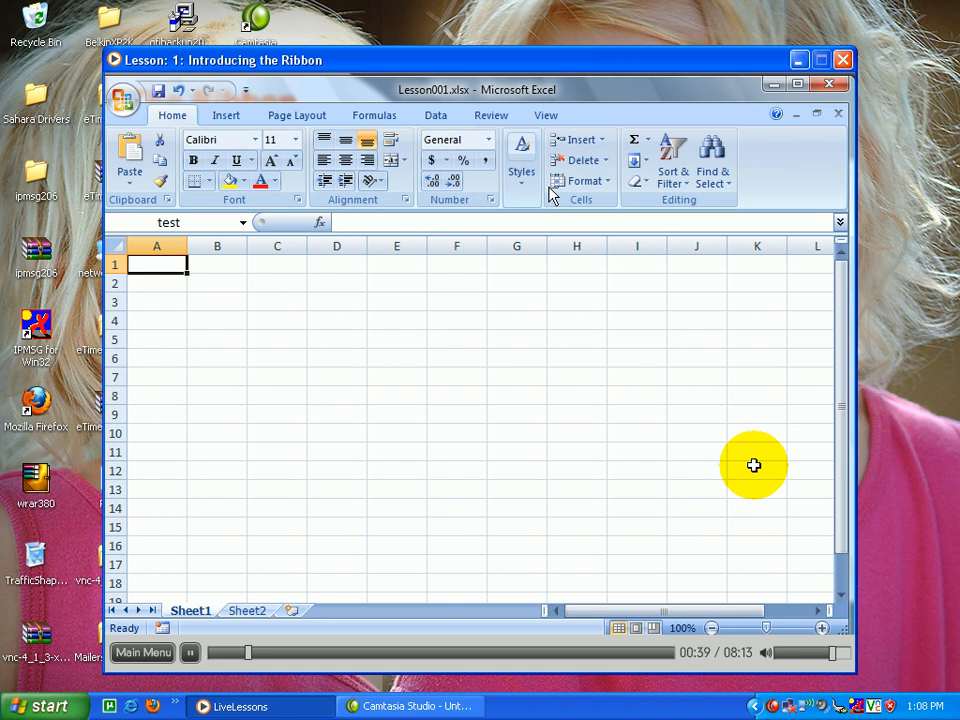
mouse_move(512, 467)
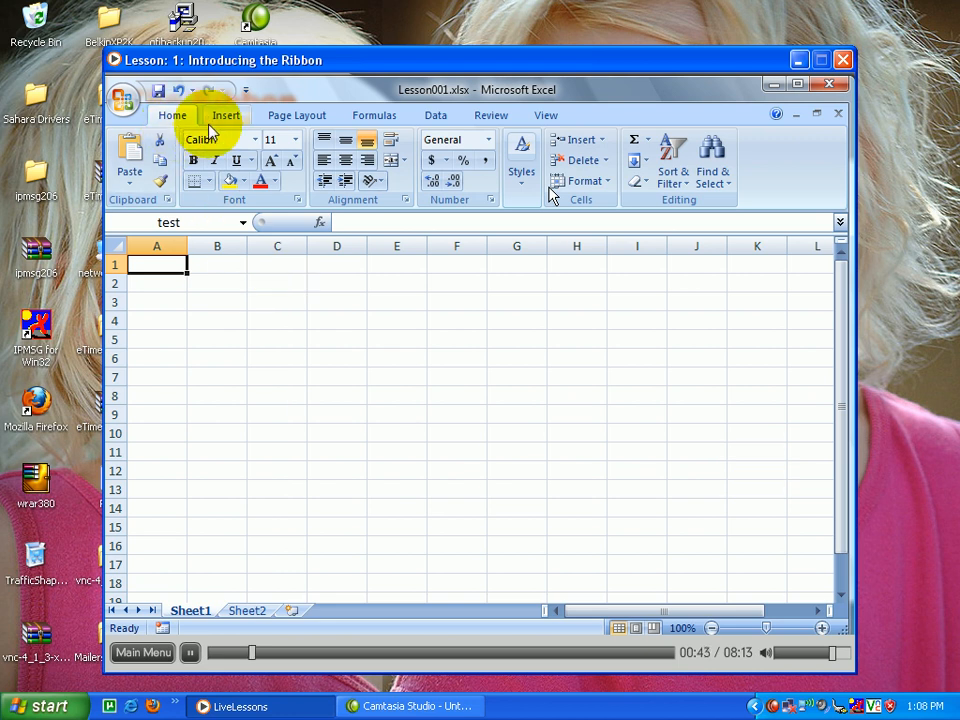
mouse_move(420, 125)
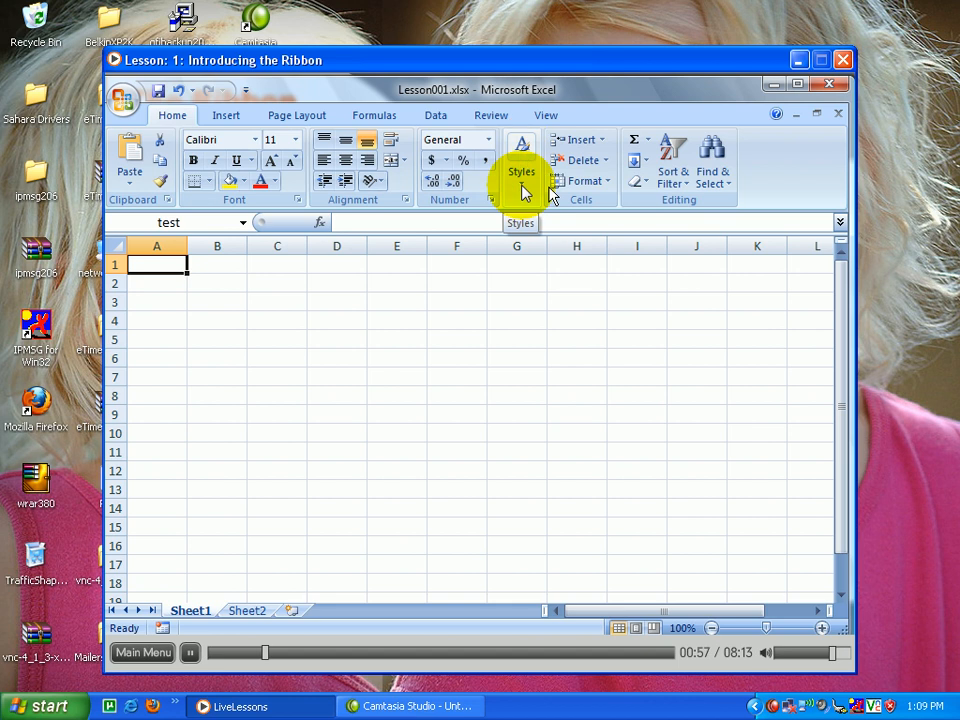
left_click(521, 160)
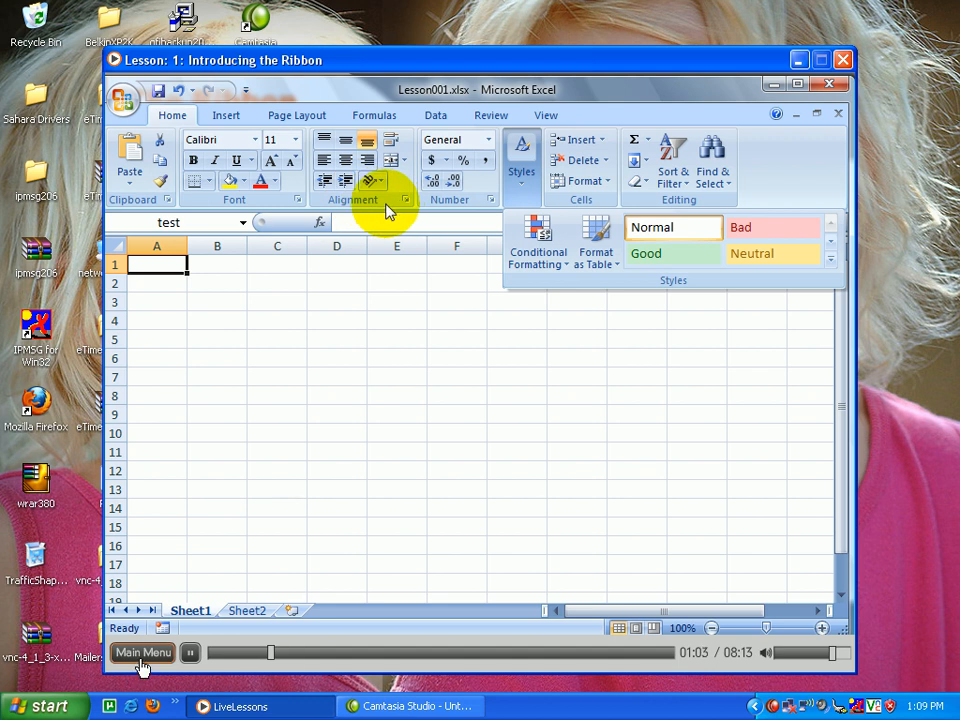
left_click(142, 652)
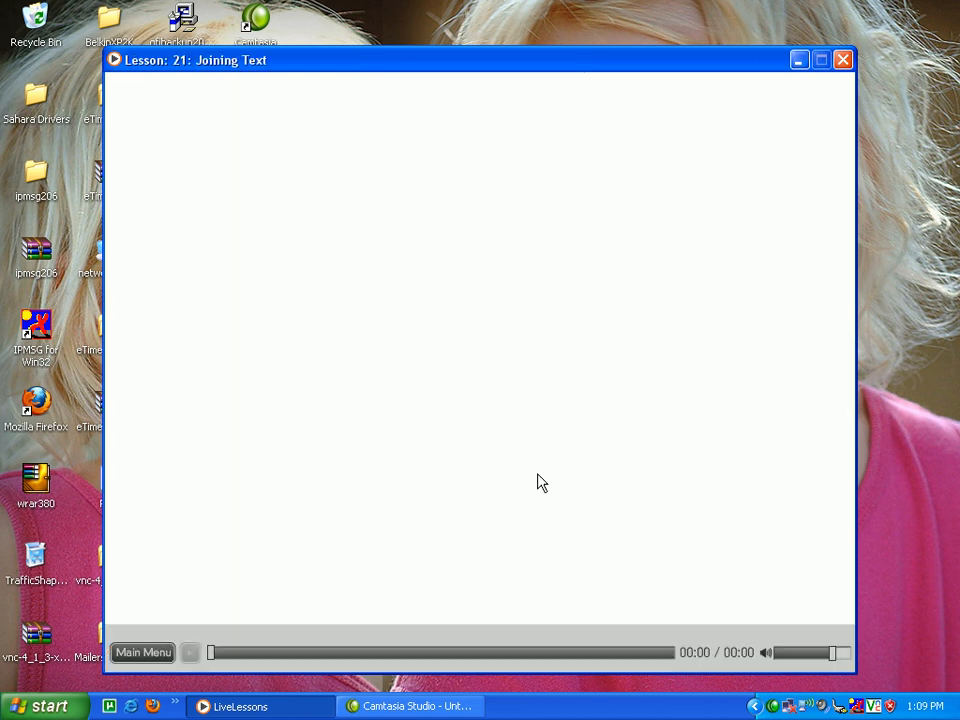
Play Joining Text, entering Name, Thomas, Stewar and Paul, then return to the menu and expand Formulas.
left_click(189, 652)
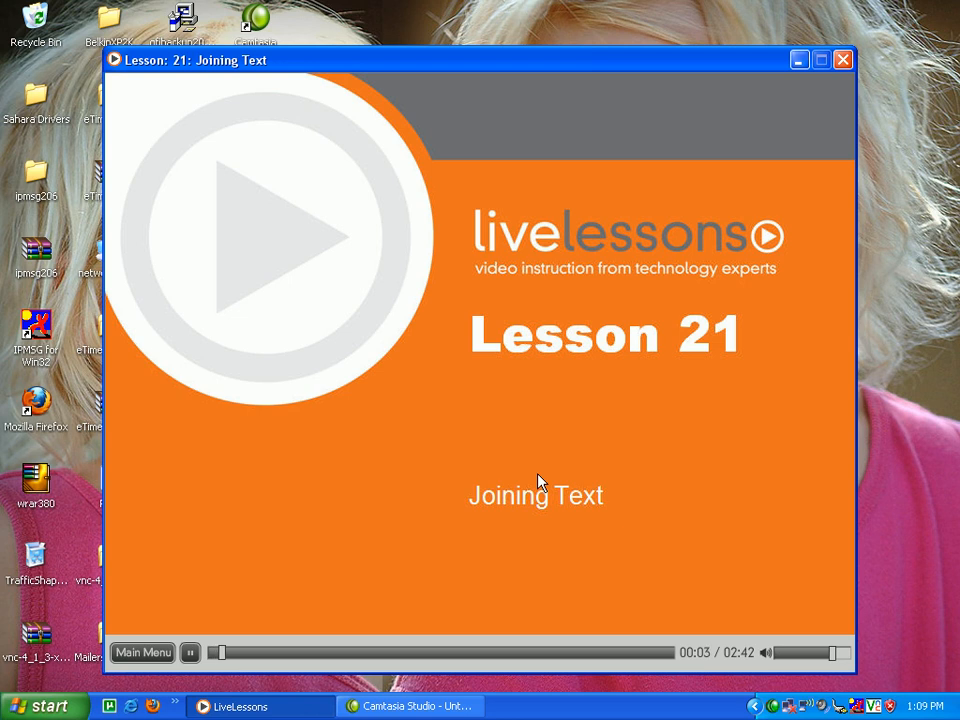
left_click(265, 235)
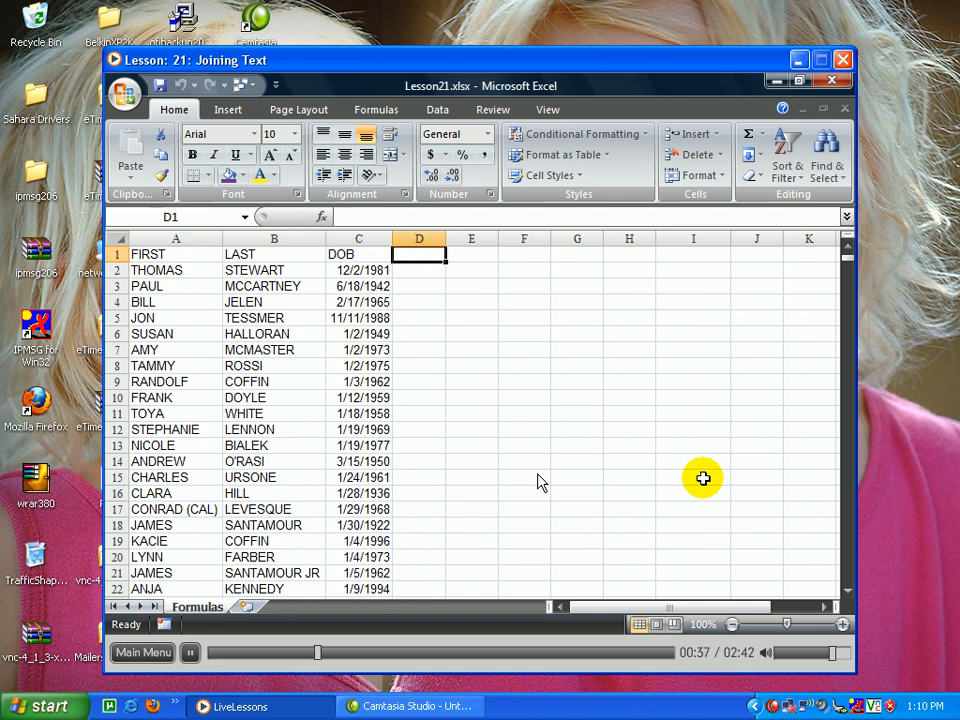
type("Name")
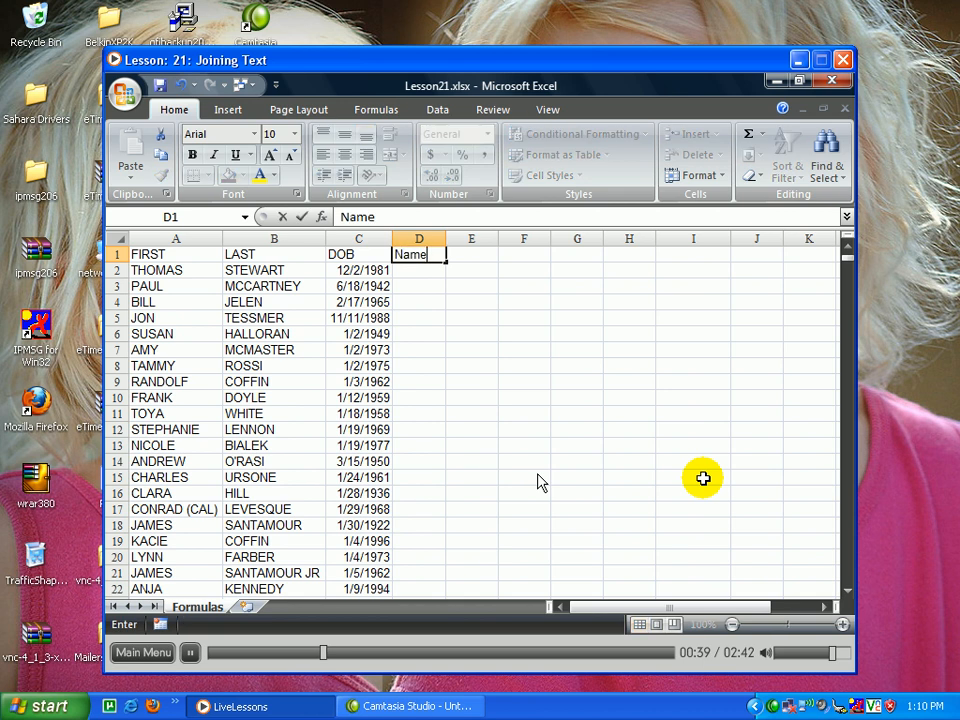
type("Thomas")
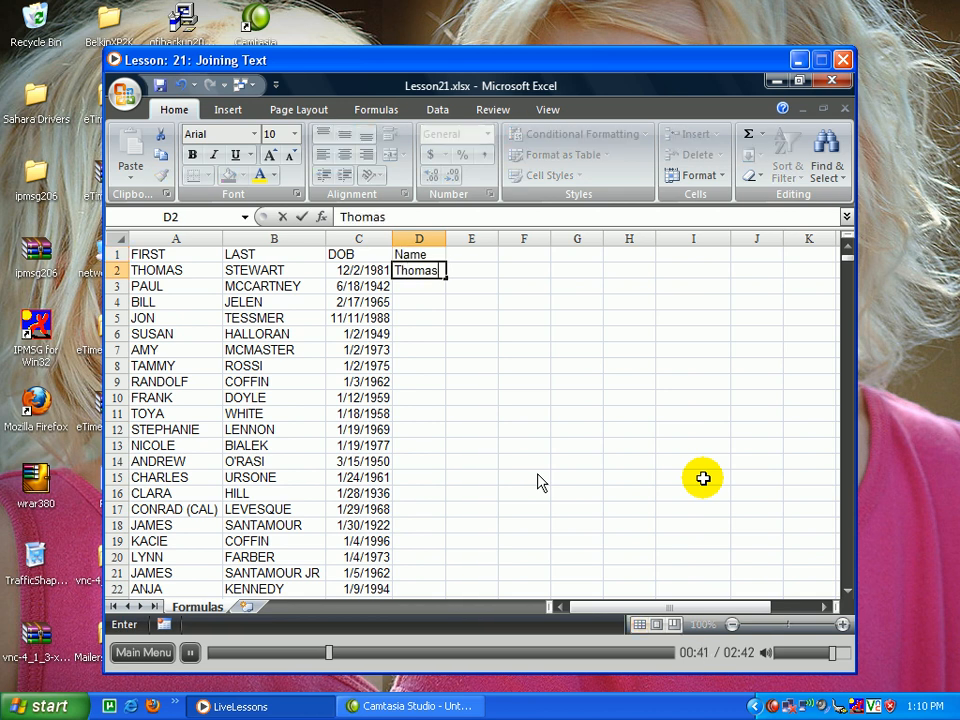
type("Stewar")
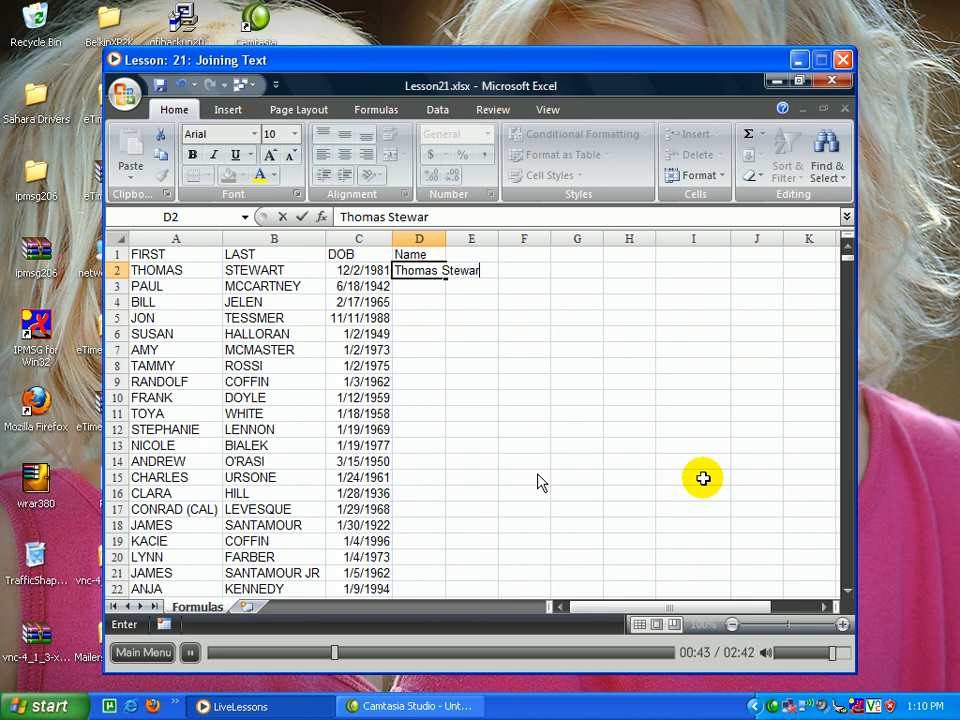
type("Paul")
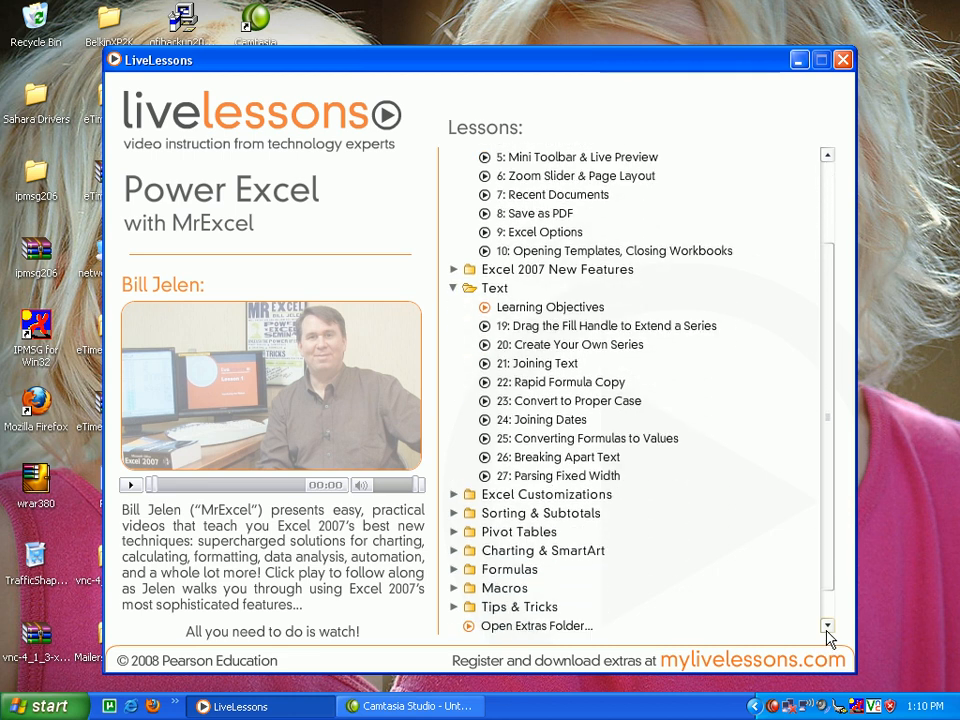
left_click(463, 569)
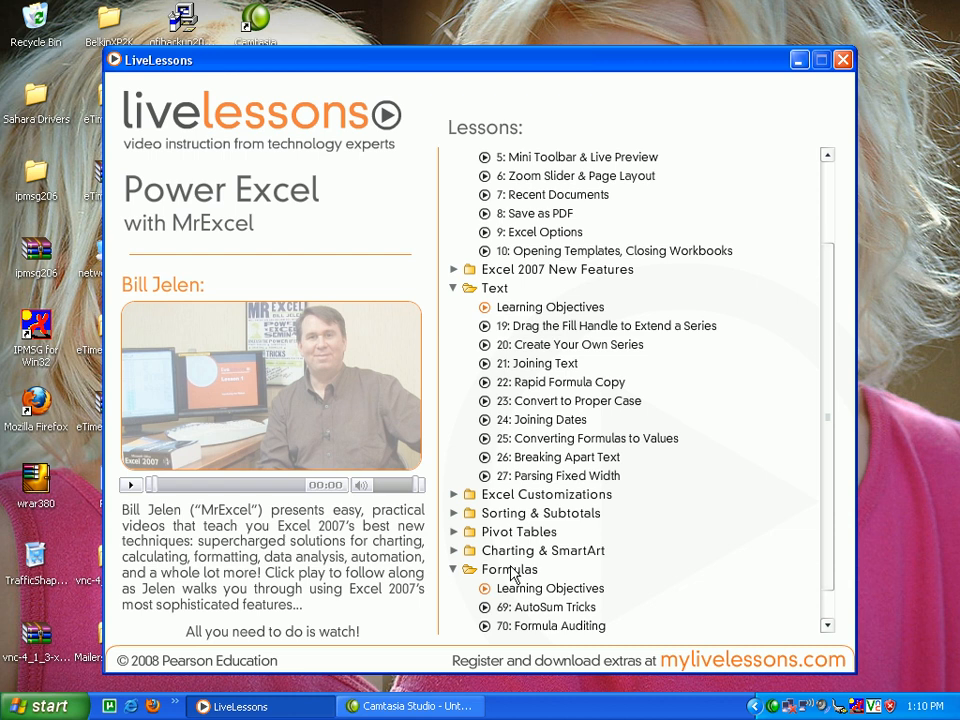
left_click(549, 607)
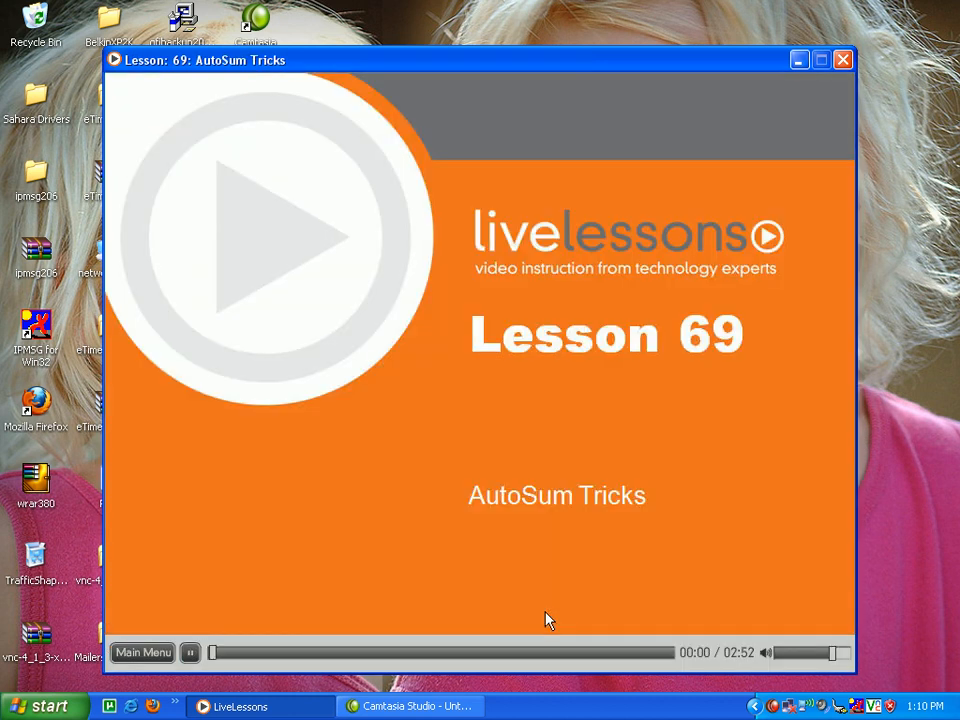
Play '69: AutoSum Tricks' until the demo selects B3:E5 and shows their Sum.
left_click(190, 652)
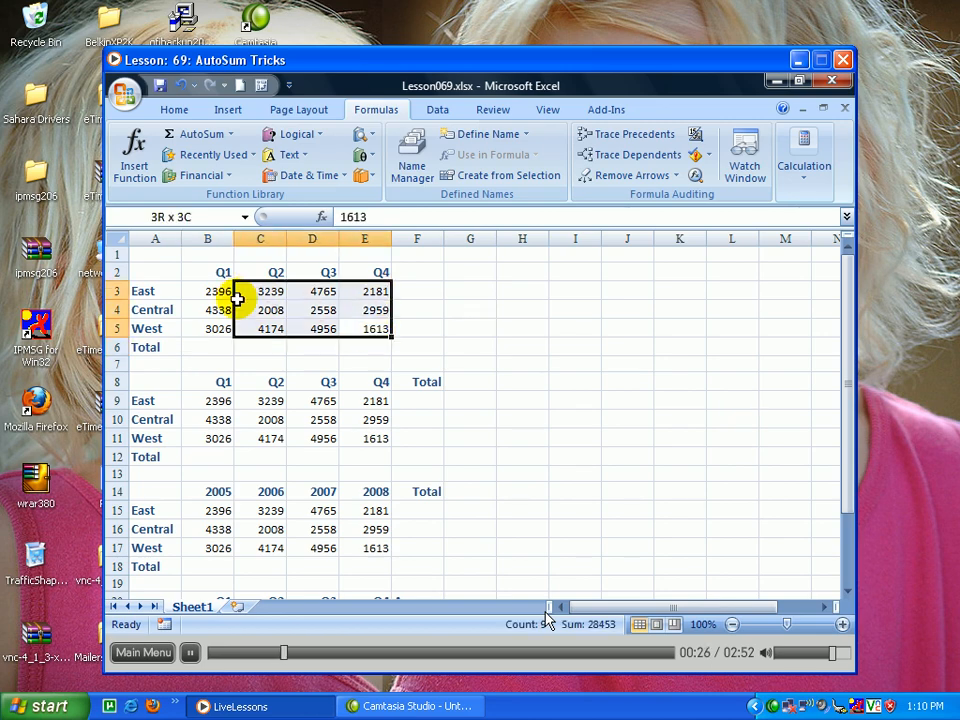
left_click(208, 291)
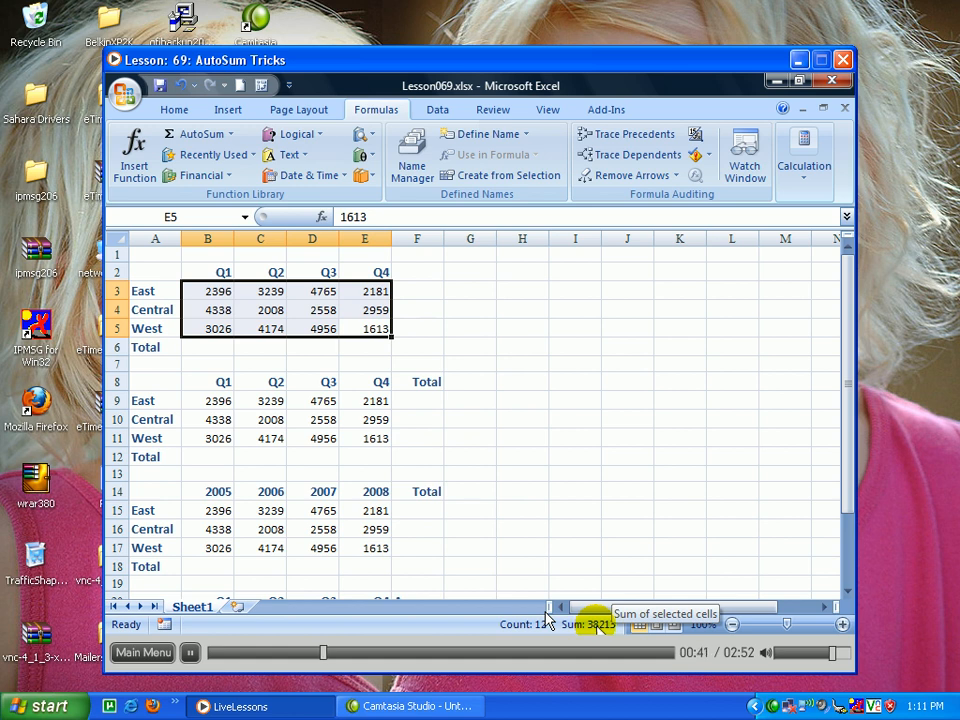
Tick Average in Customize Status Bar so it shows beside Count and Sum.
right_click(600, 624)
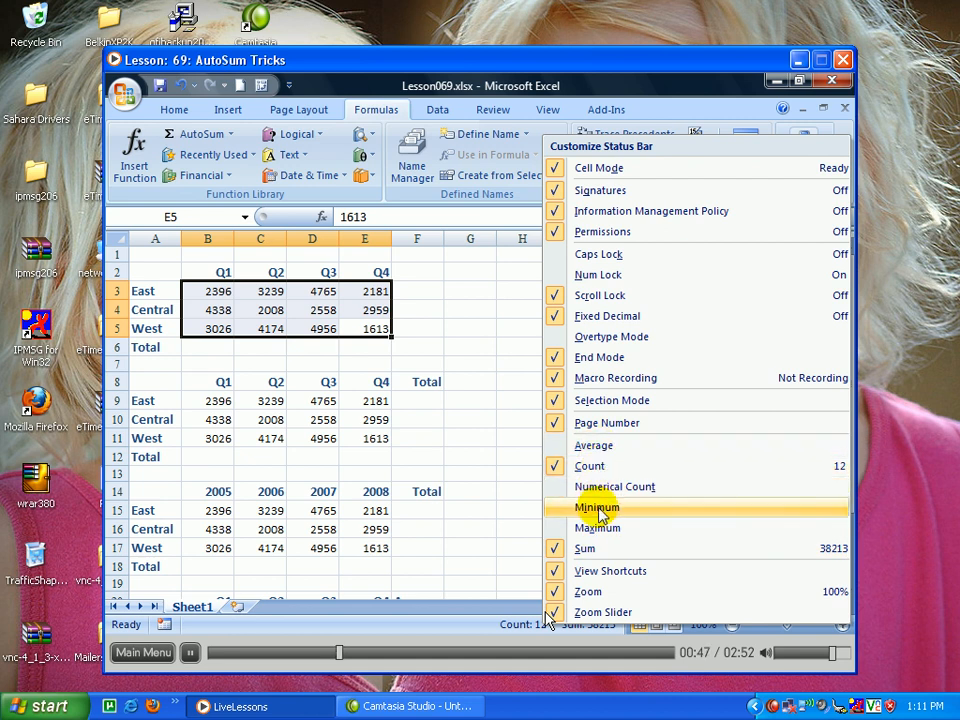
mouse_move(600, 528)
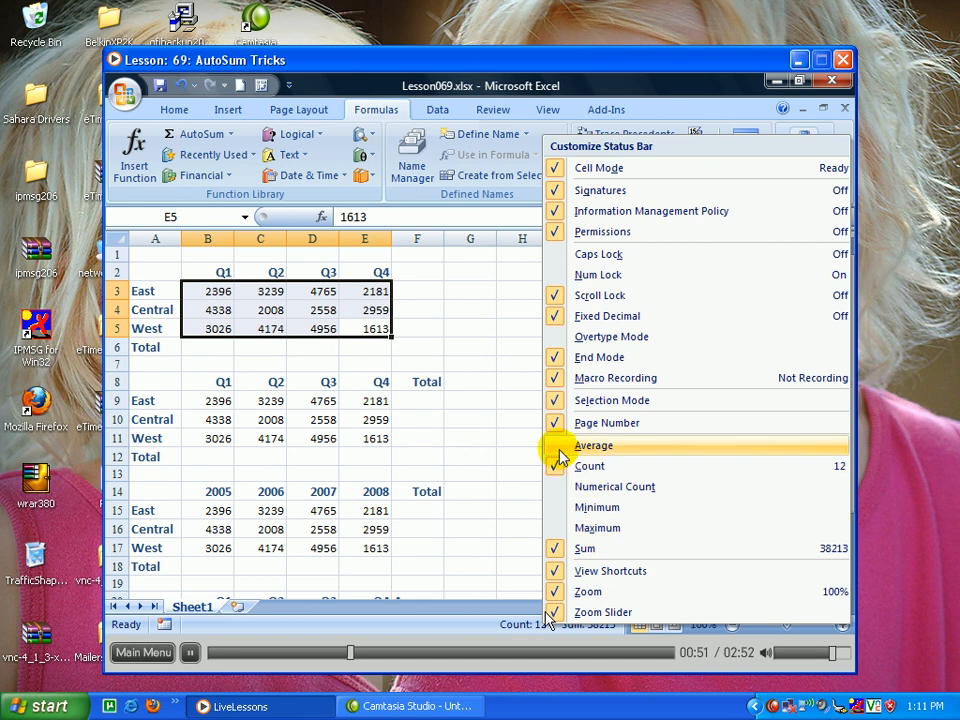
left_click(593, 445)
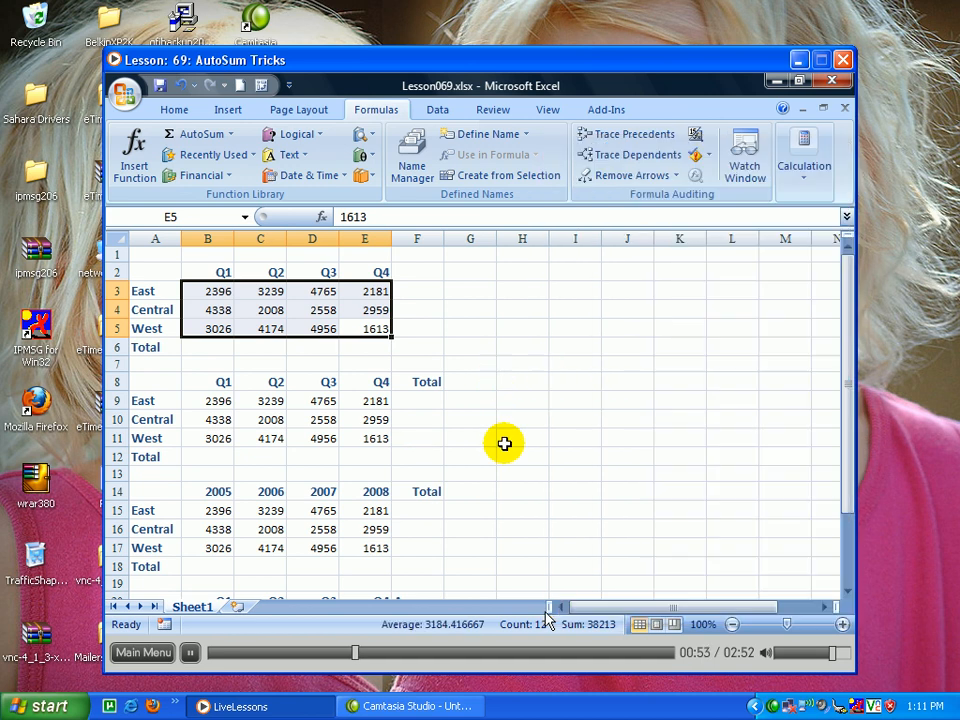
mouse_move(550, 623)
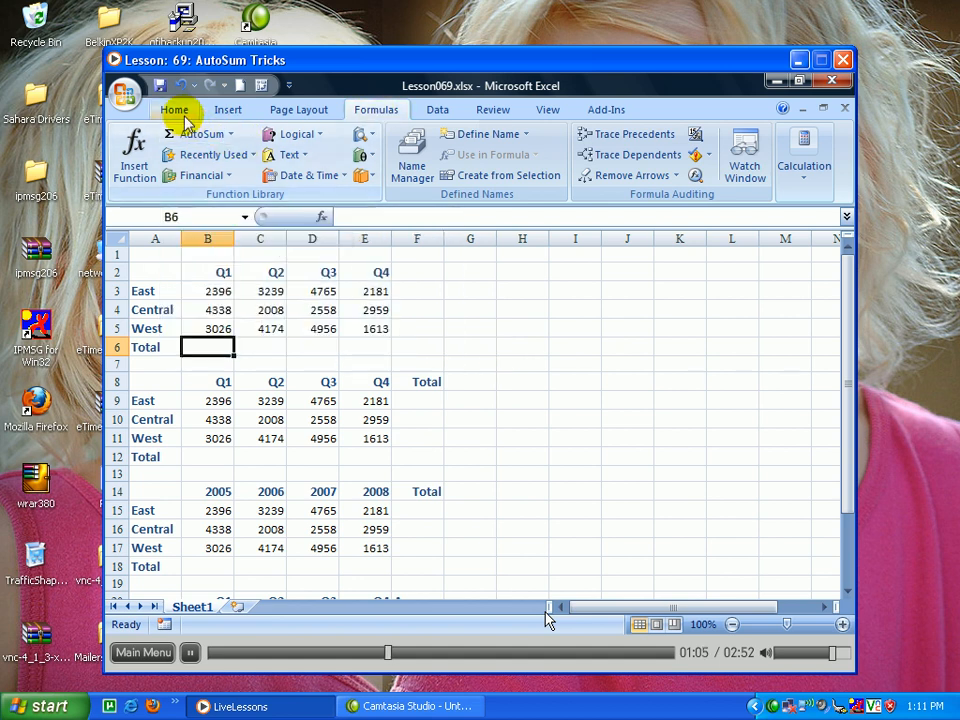
AutoSum the Q1 figures into B6 as =SUM(B3:B5), giving 9760, and select B6.
left_click(174, 109)
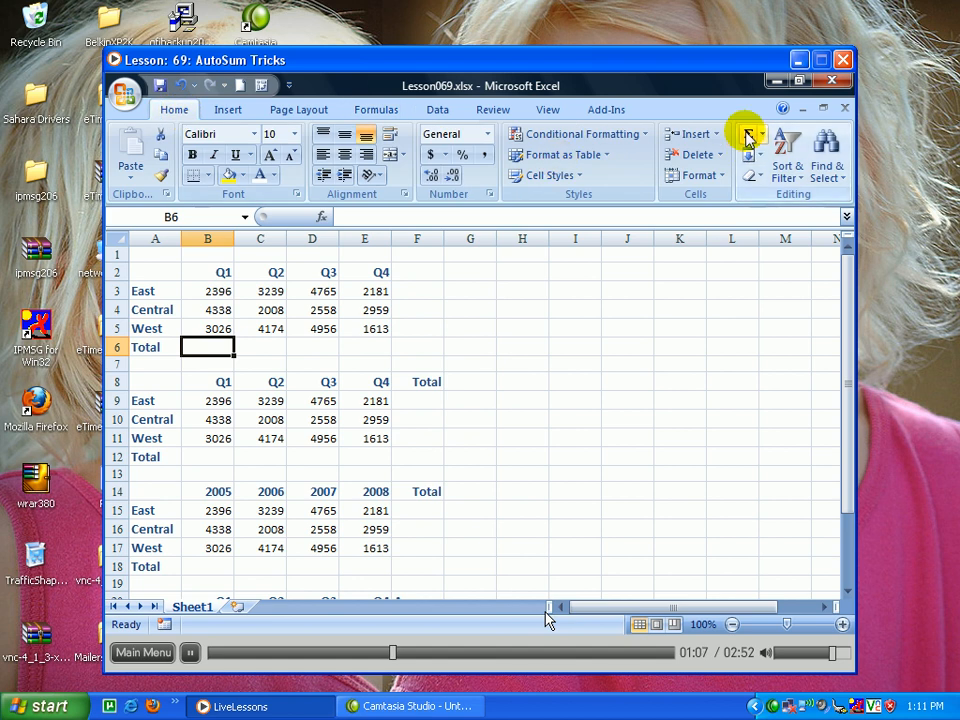
left_click(747, 138)
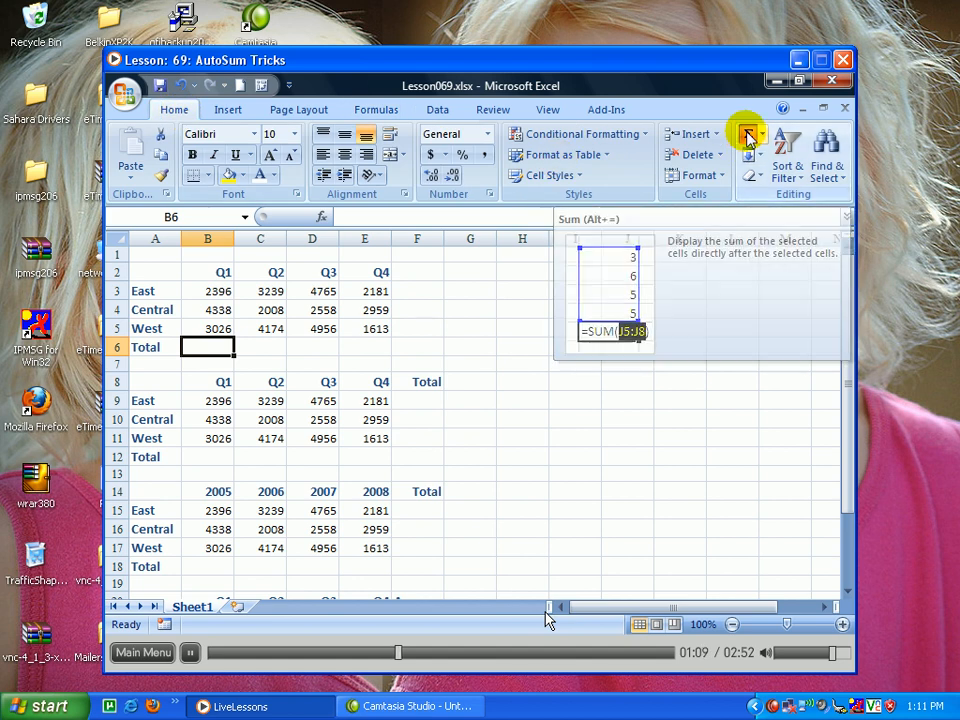
left_click(748, 137)
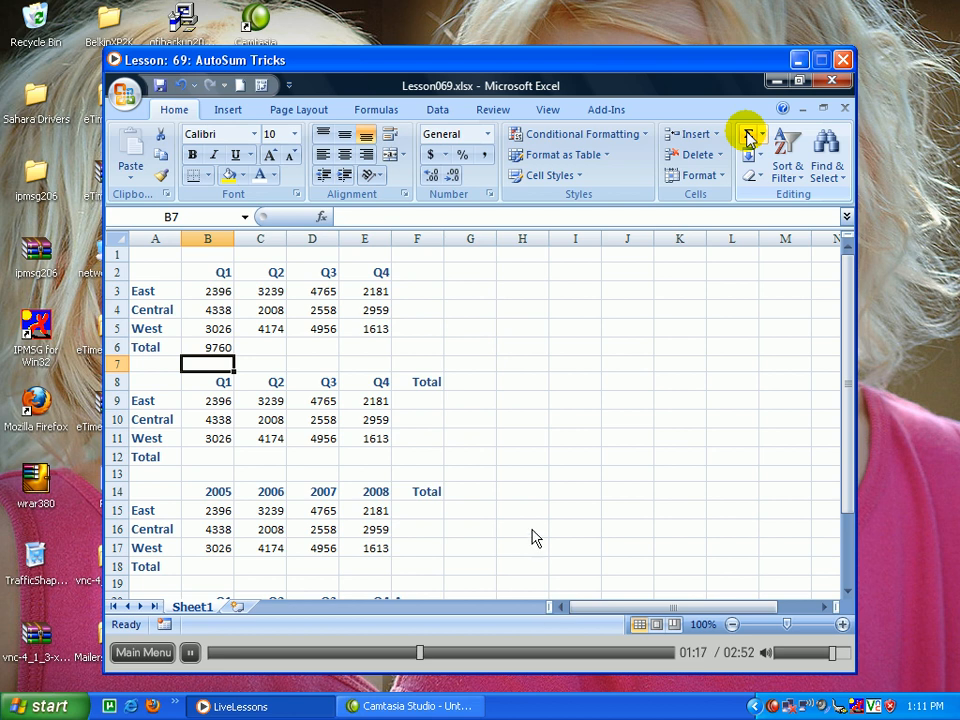
left_click(208, 347)
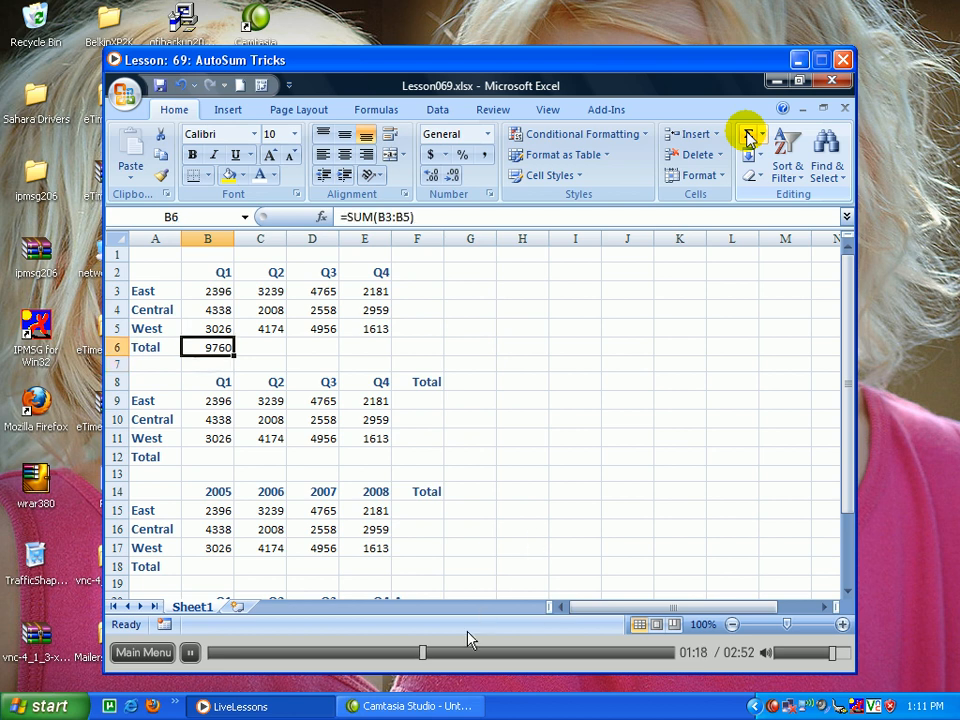